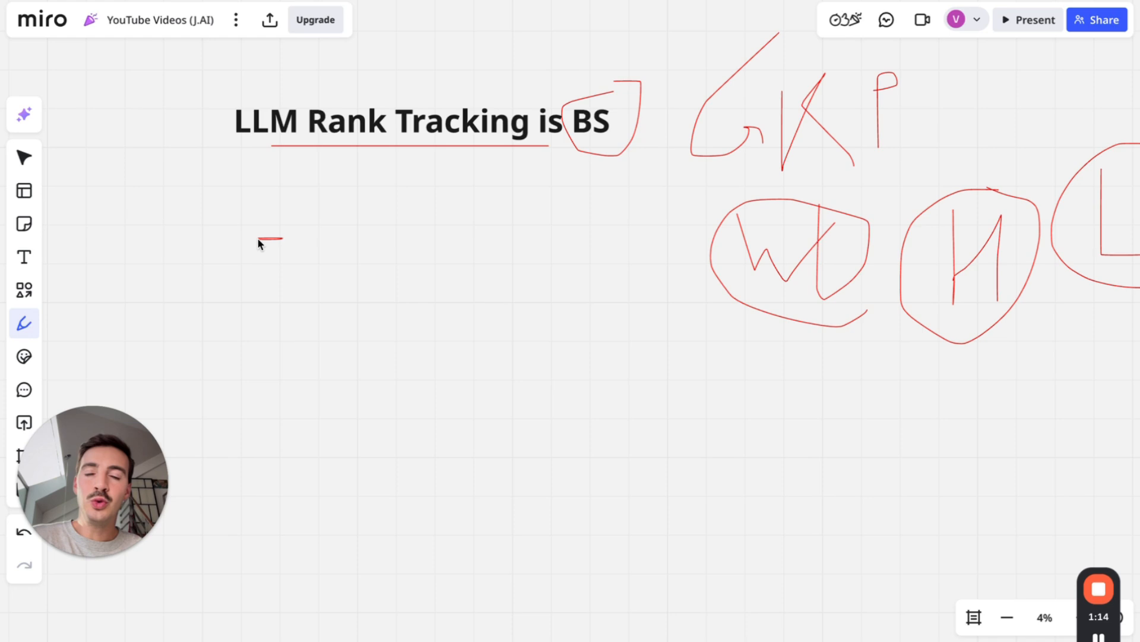
mouse_move(291, 424)
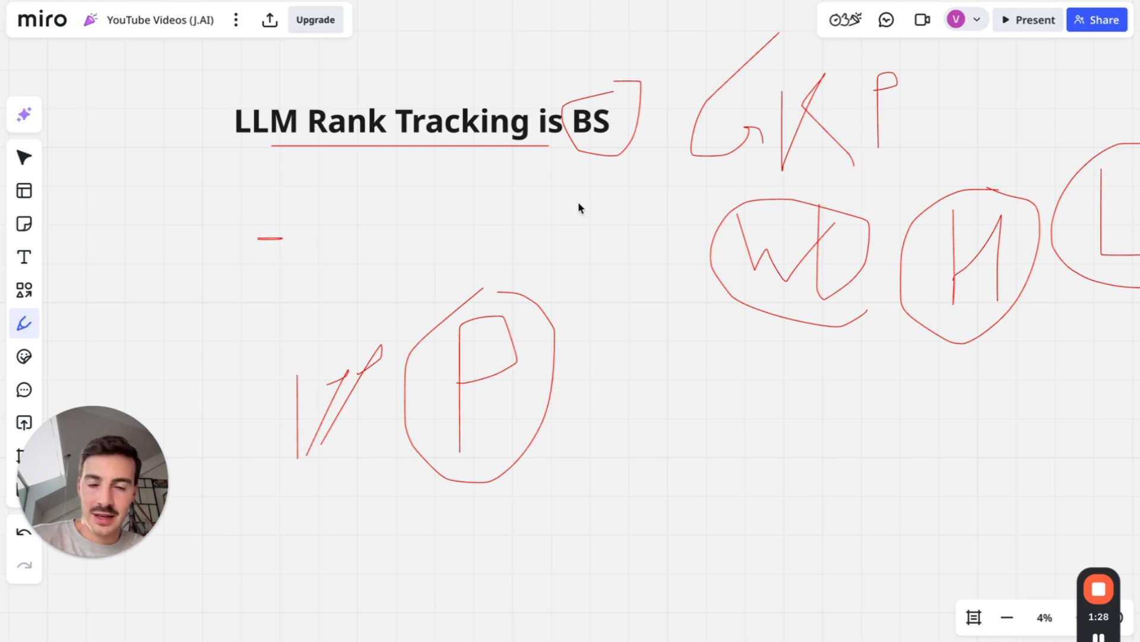
Step: Enter the example prompt 'what's the best ai seo writer for agencies in 2…' in the text box
scroll(down, 3)
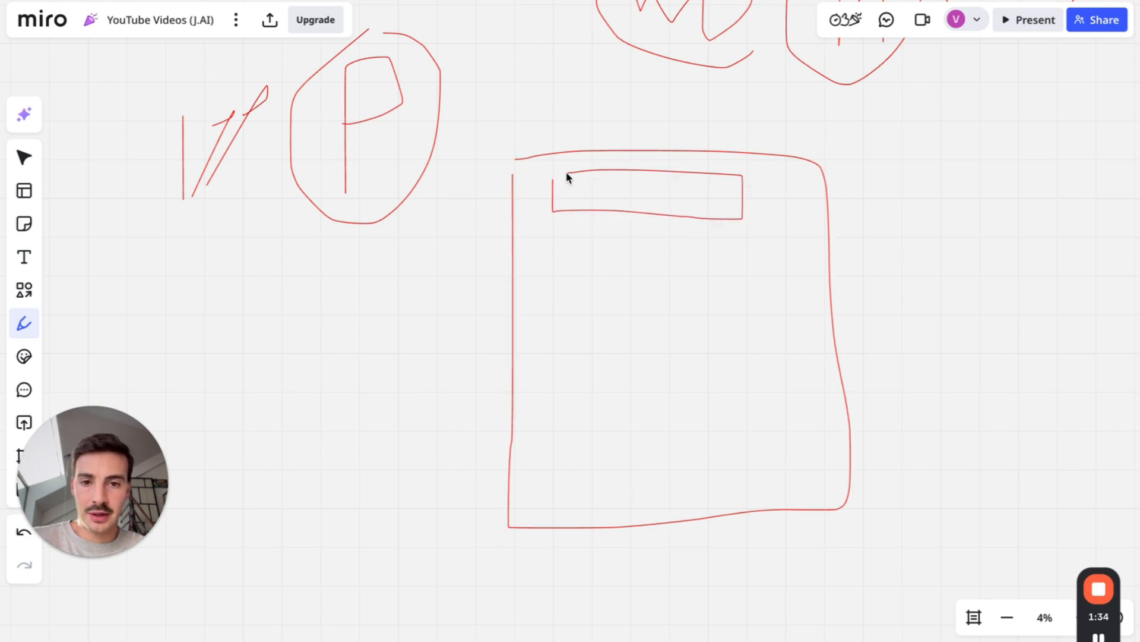
text(what)
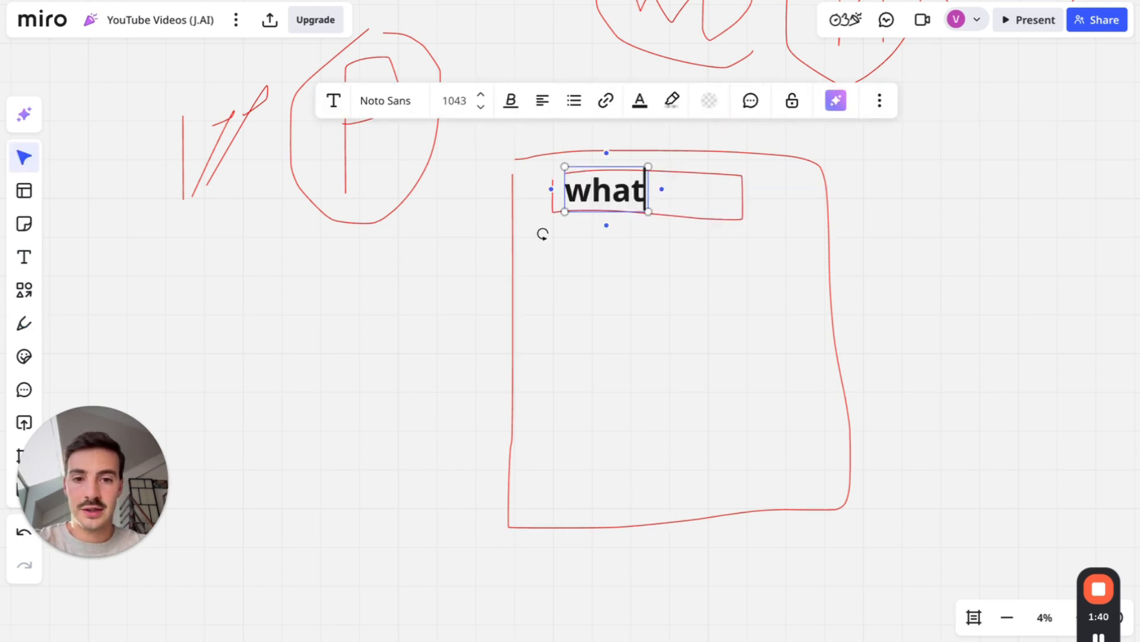
text(t's the best ai seo writer for 20)
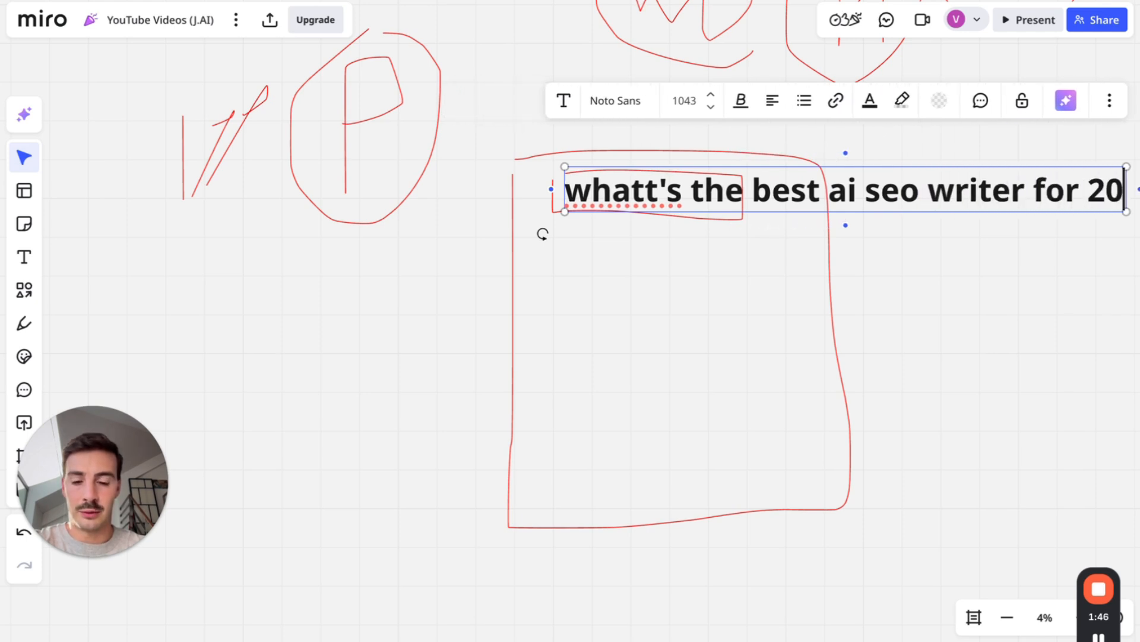
text(agencies in)
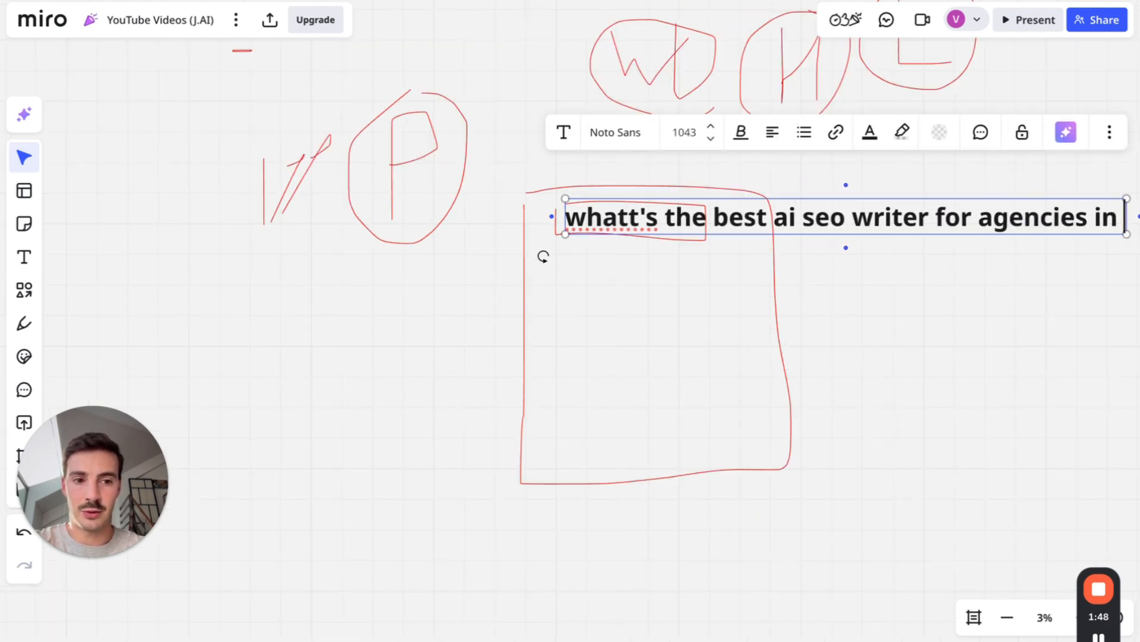
text(2)
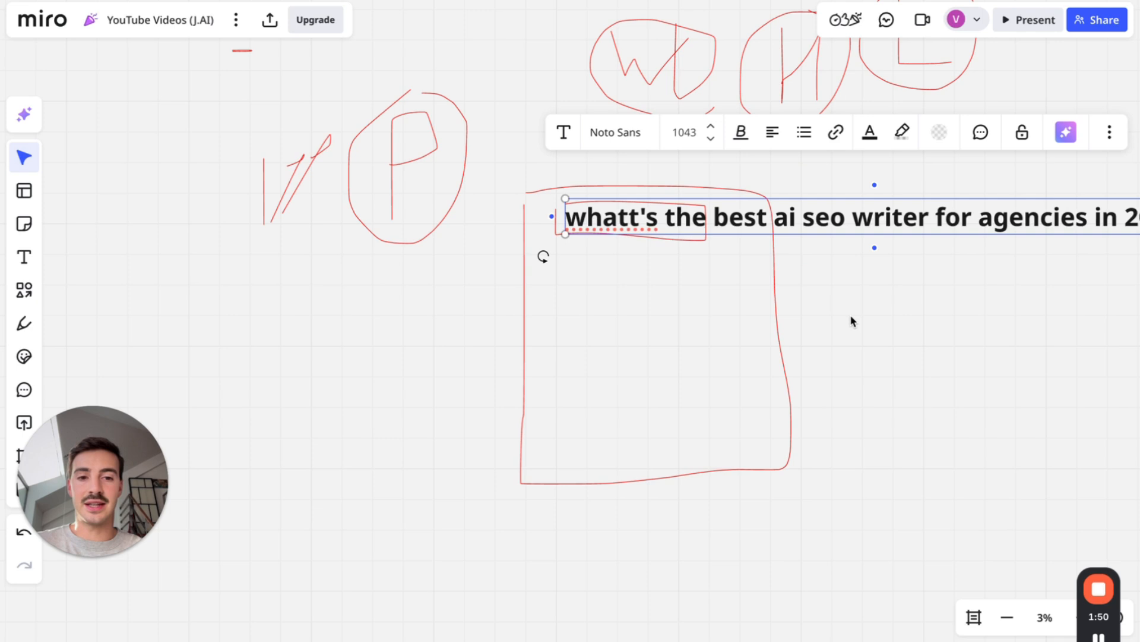
Step: Leave the text box so the finished prompt ending in 2025 is committed
click(24, 323)
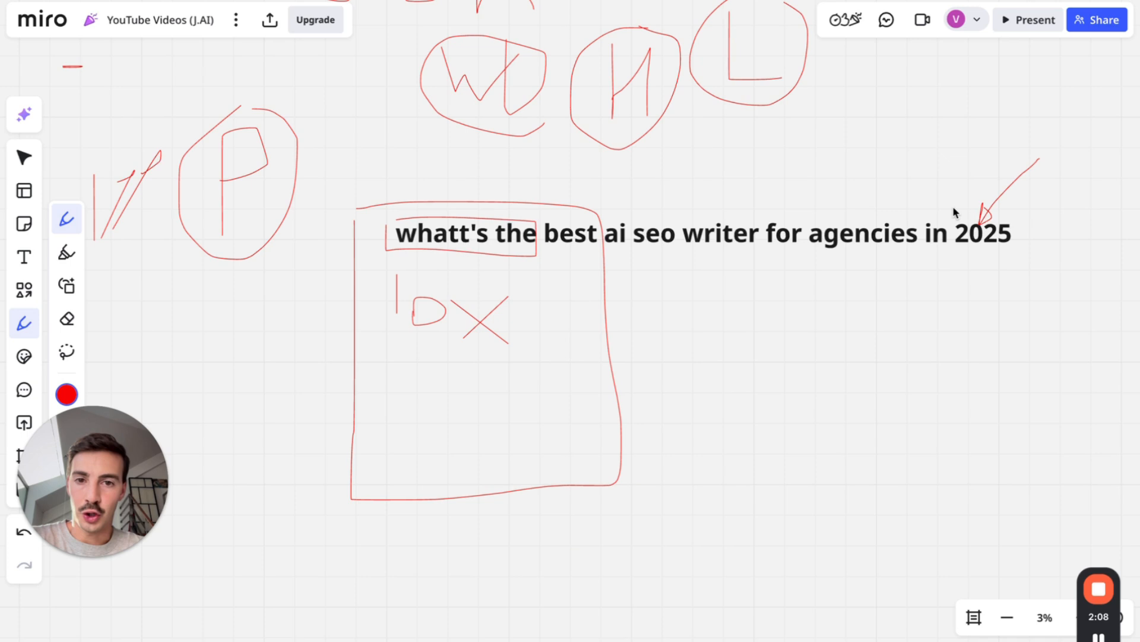
mouse_move(628, 373)
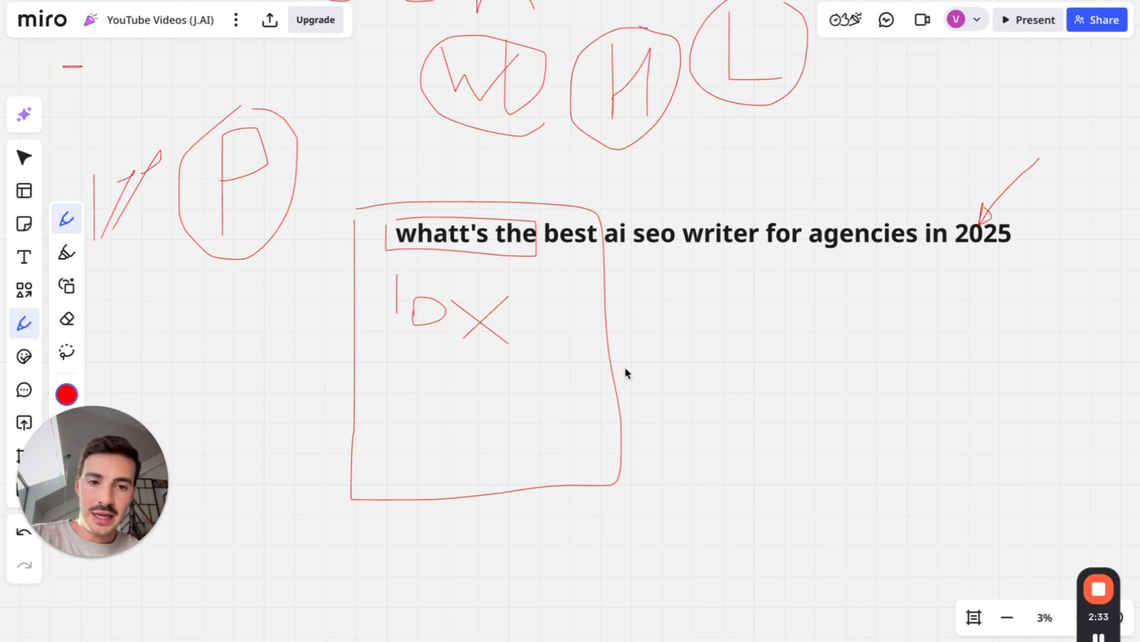
mouse_move(650, 306)
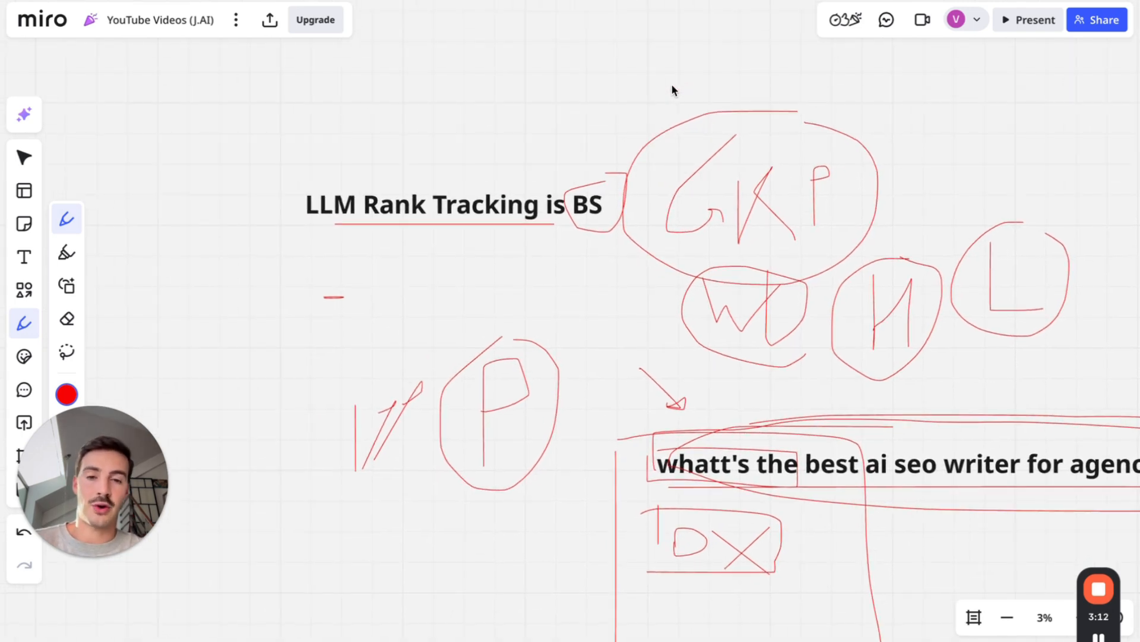
mouse_move(363, 75)
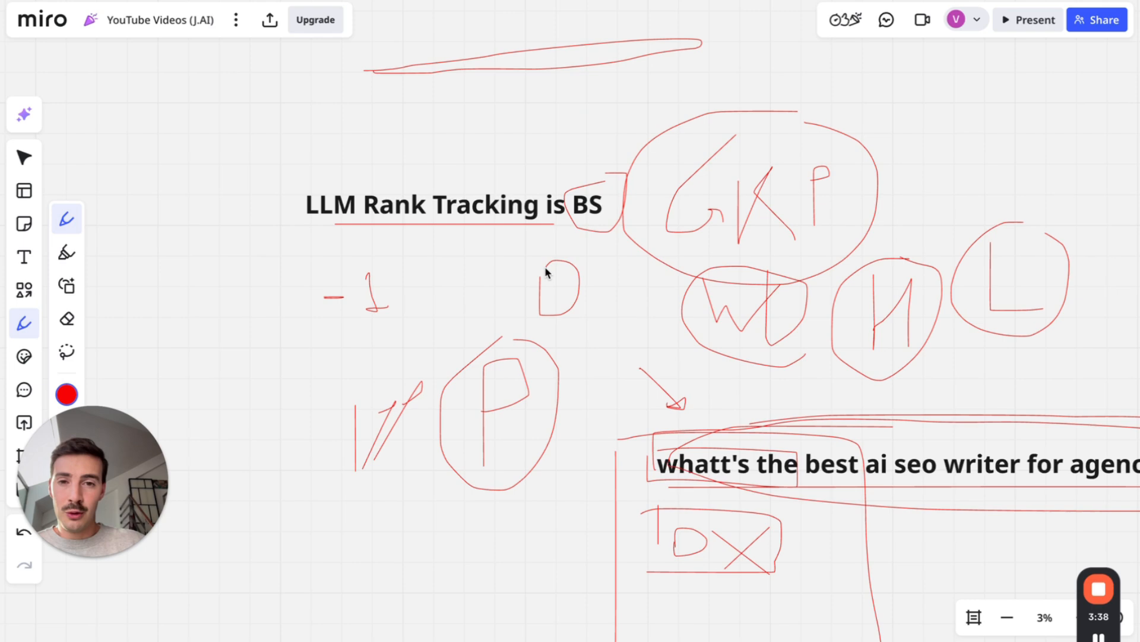
mouse_move(634, 87)
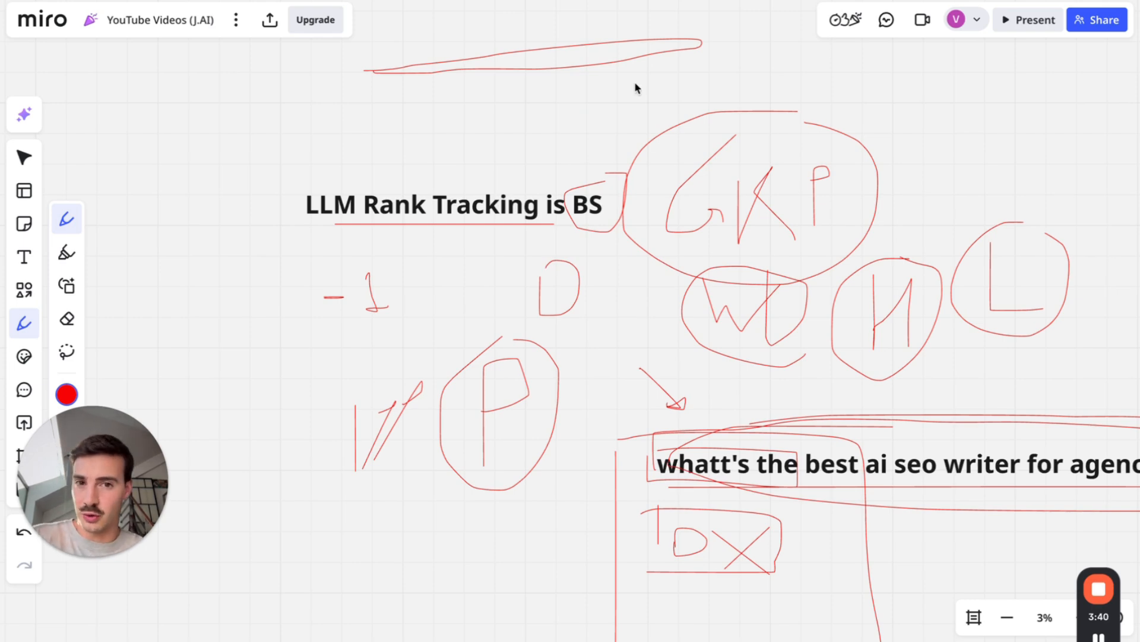
scroll(down, 3)
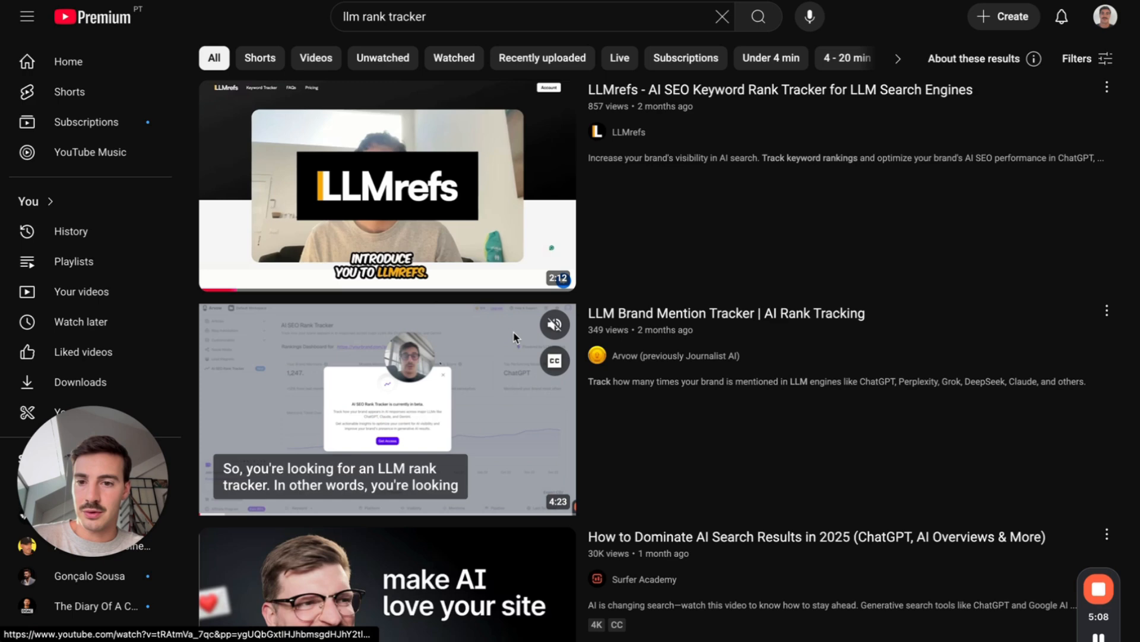
mouse_move(459, 429)
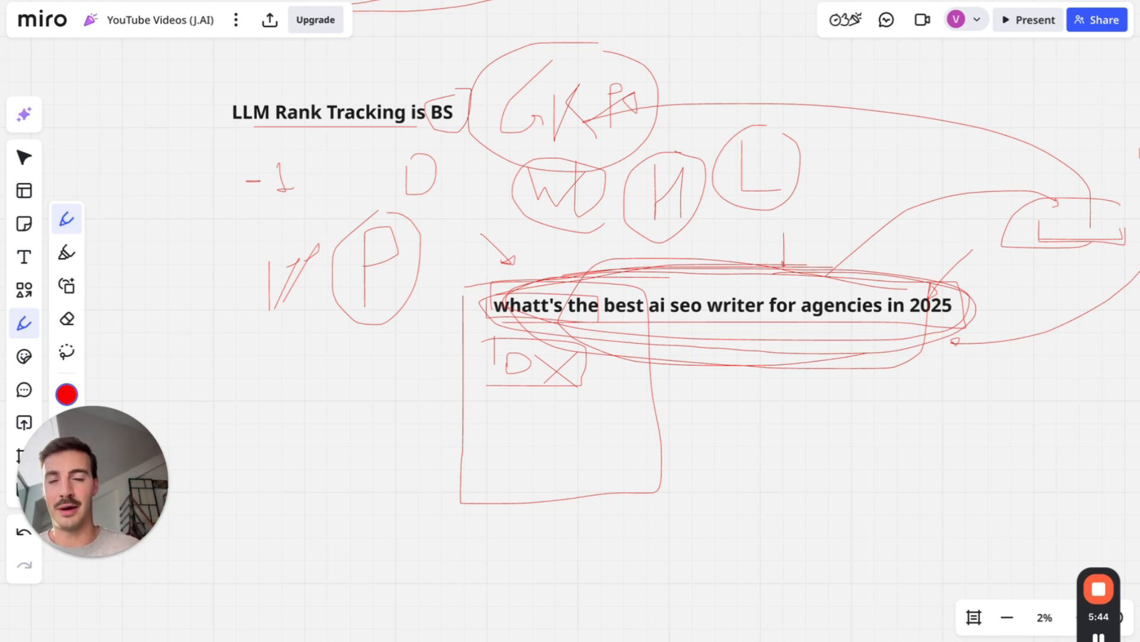
mouse_move(614, 388)
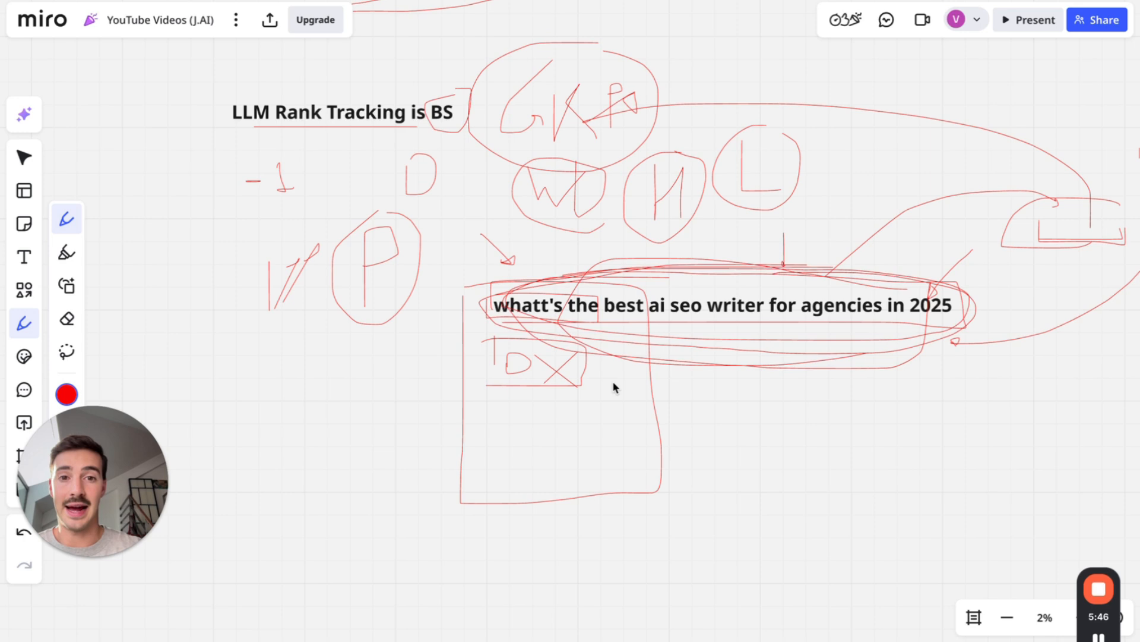